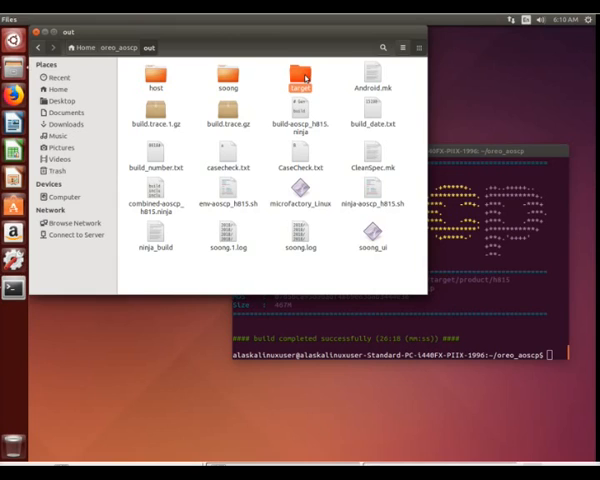
- Open the target build folder and select aosp_h815-5.3-20180228-unofficial.zip in target/product/h815
double_click(301, 80)
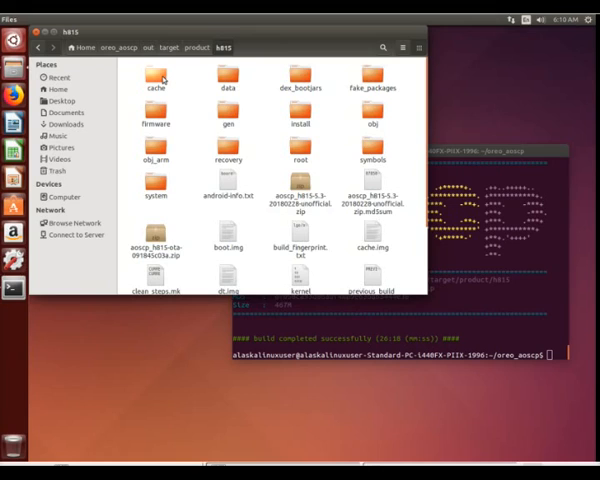
left_click(299, 200)
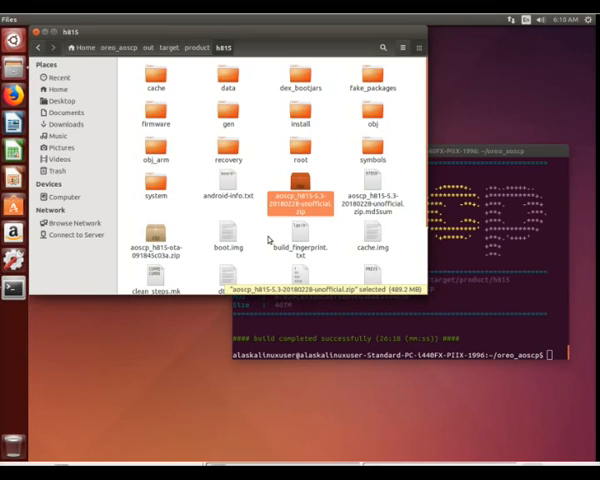